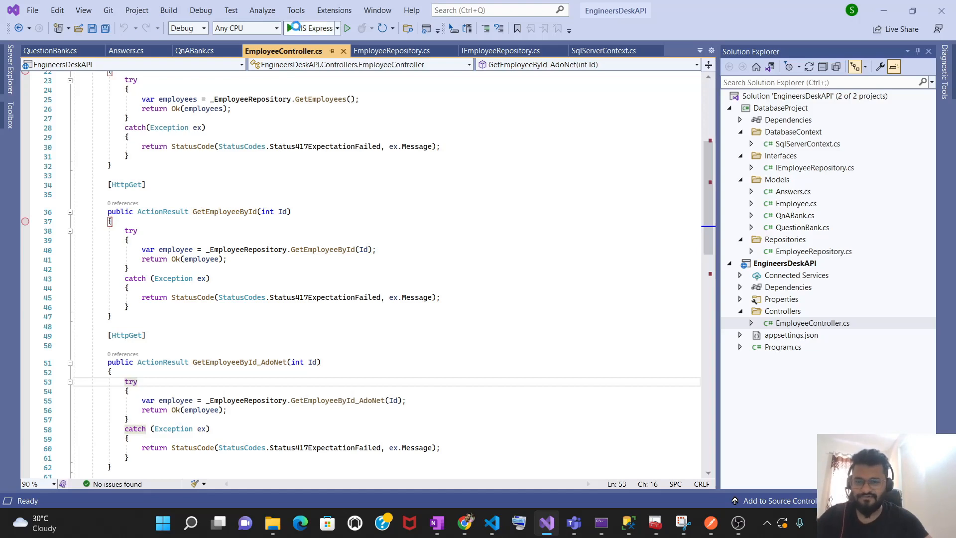
# Run the EngineersDeskAPI project under IIS Express to launch its Swagger page
pyautogui.click(351, 28)
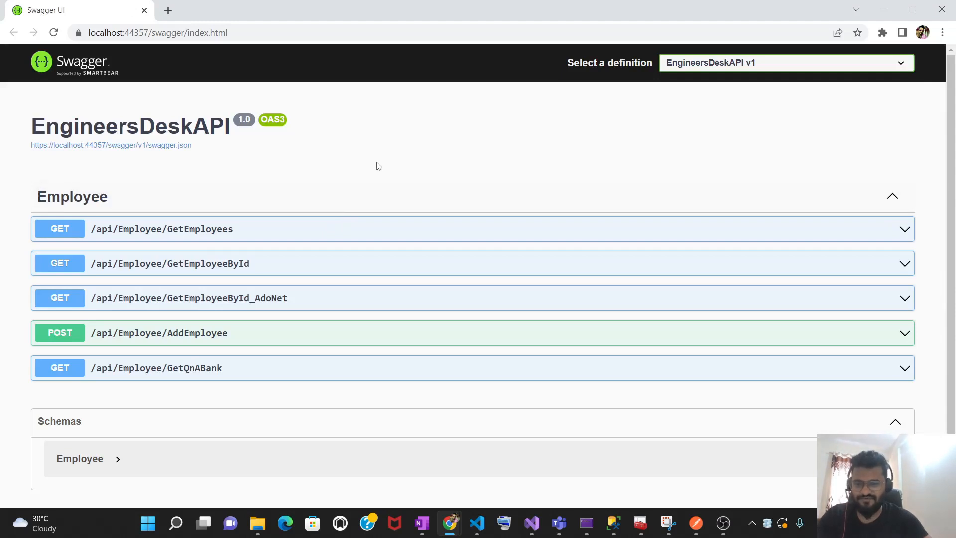
pyautogui.moveTo(148, 241)
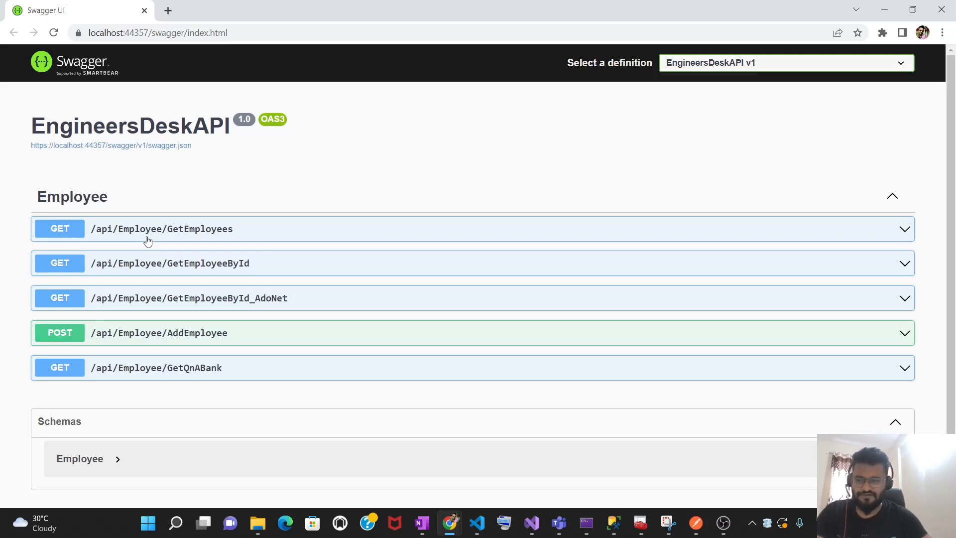
# Expand GetEmployees in Swagger and scroll through the returned employee records
pyautogui.click(161, 229)
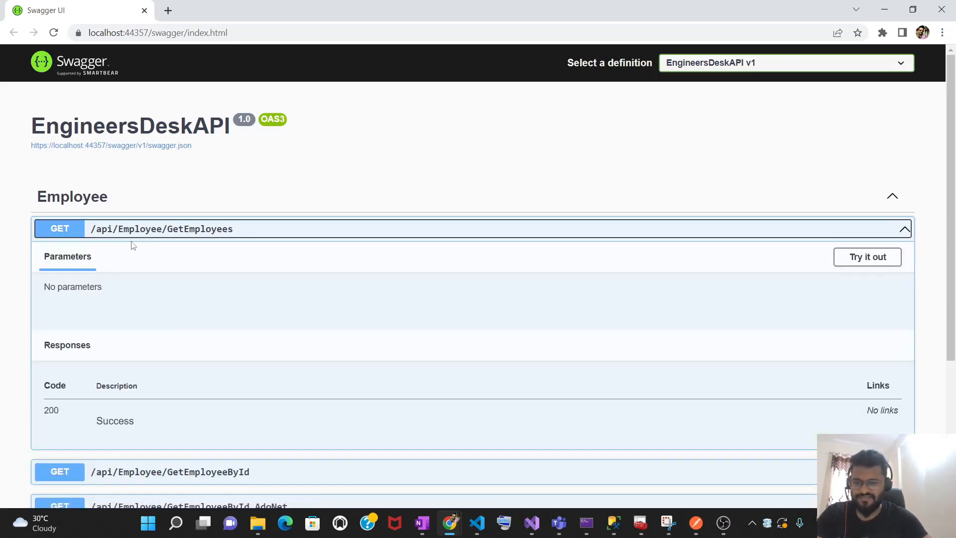
pyautogui.moveTo(694, 283)
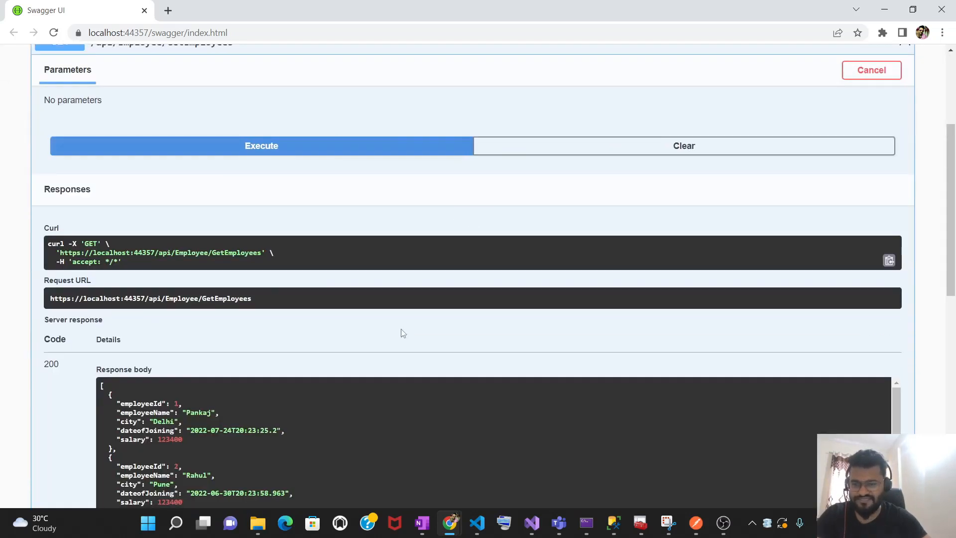
pyautogui.scroll(-3)
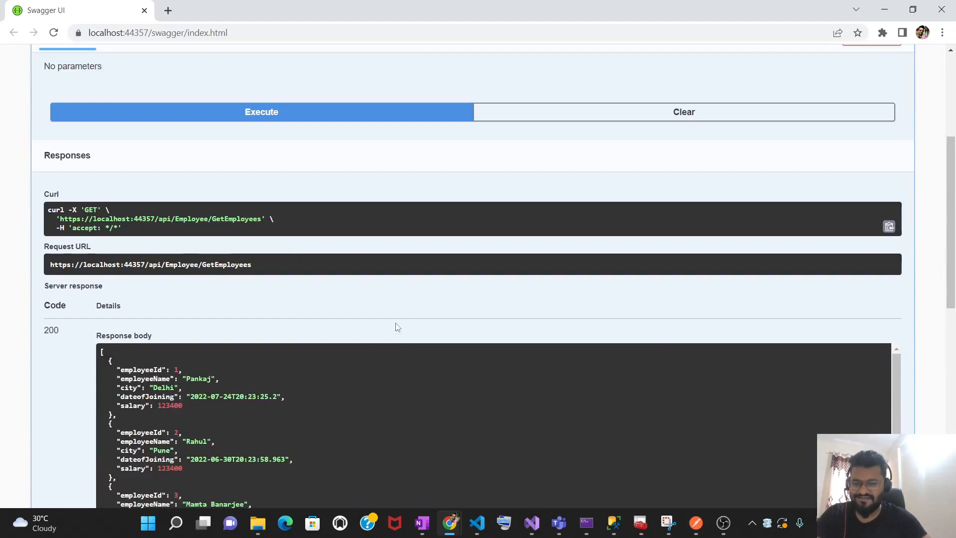
pyautogui.scroll(3)
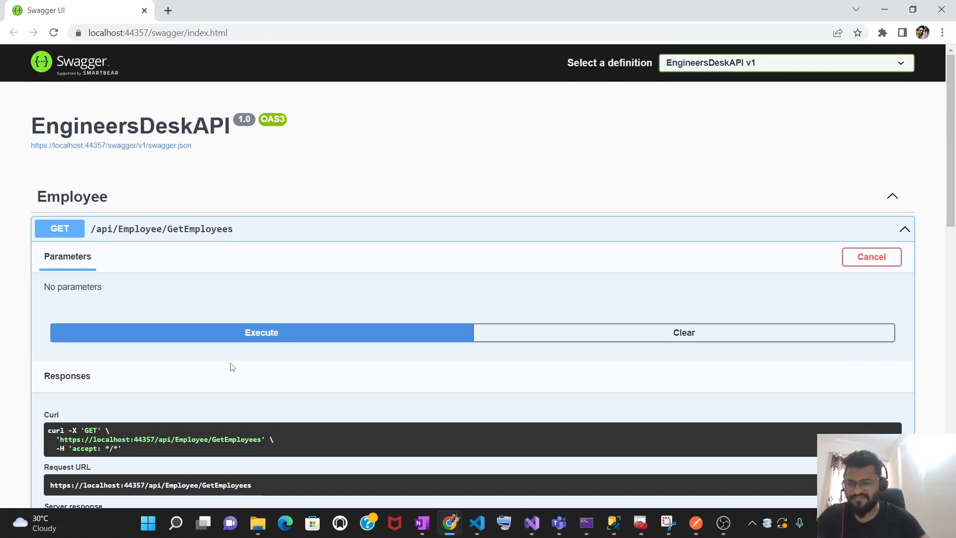
# Switch from the browser to the Postman app's My Workspace
pyautogui.click(450, 523)
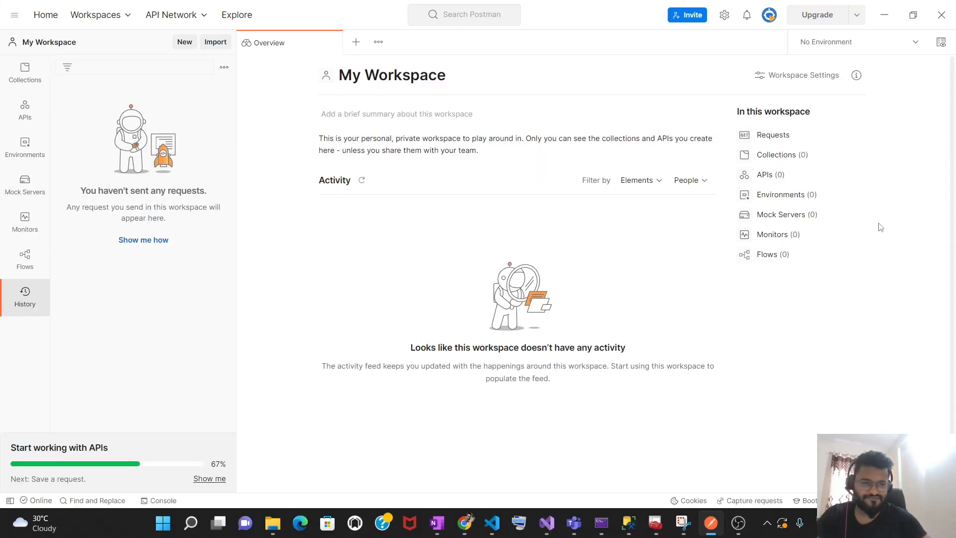
pyautogui.moveTo(22, 201)
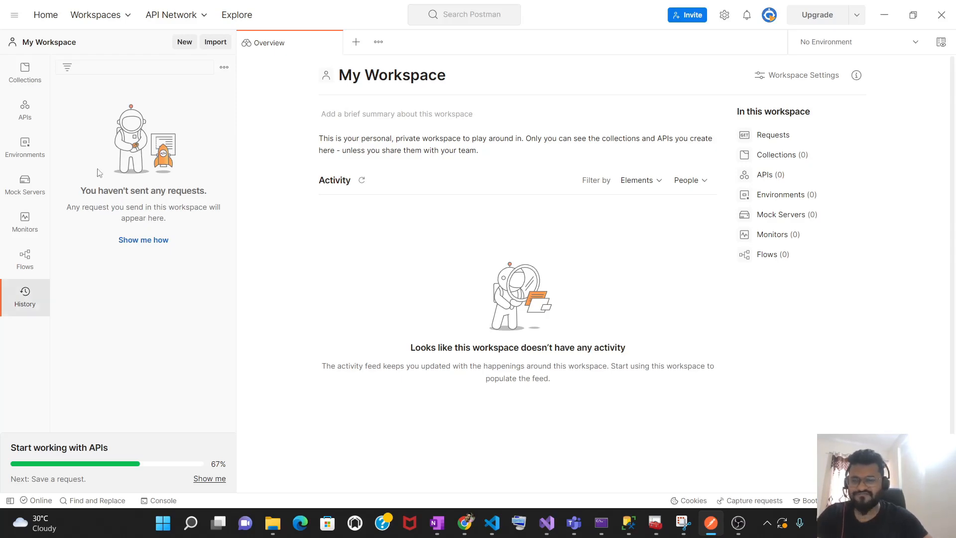
# Create a new Postman HTTP request and copy the GetEmployees URL from Swagger
pyautogui.click(185, 42)
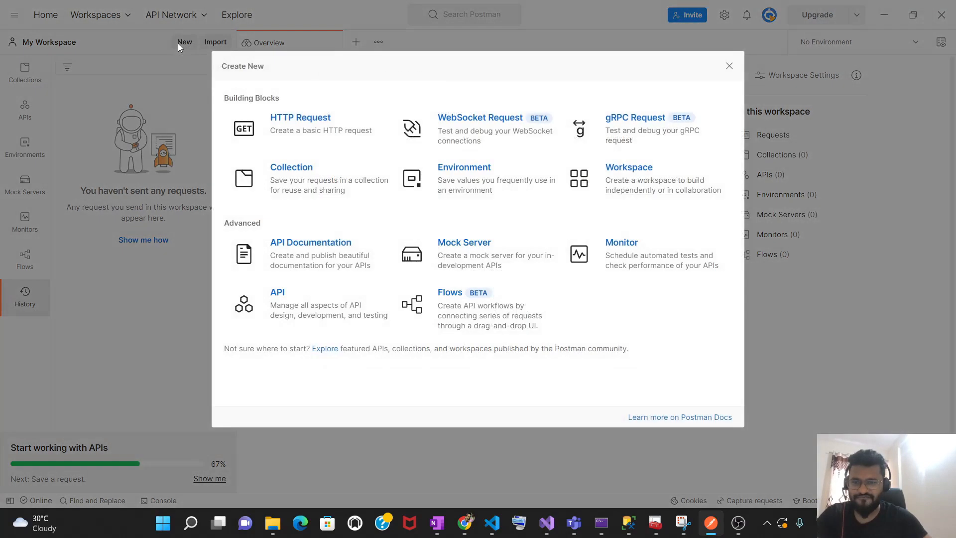
pyautogui.click(300, 117)
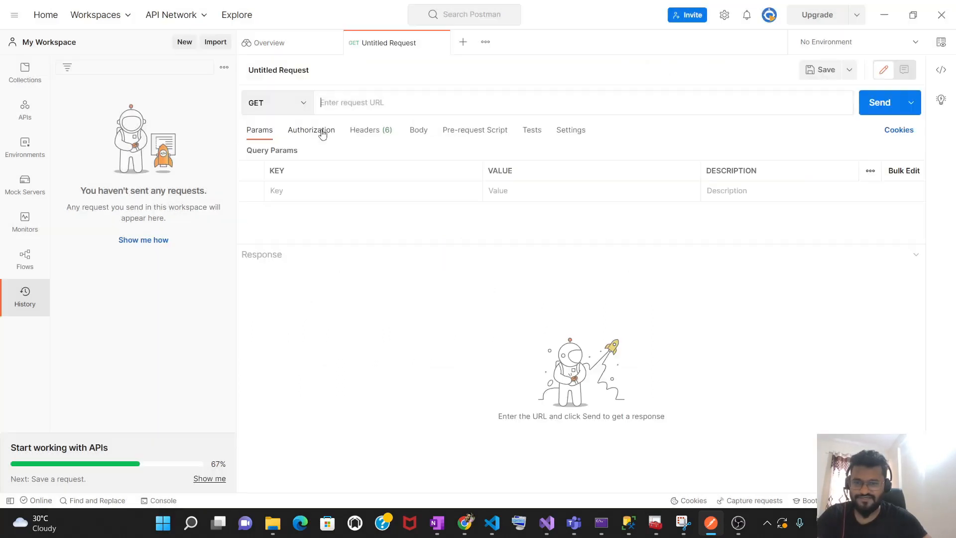
pyautogui.click(268, 102)
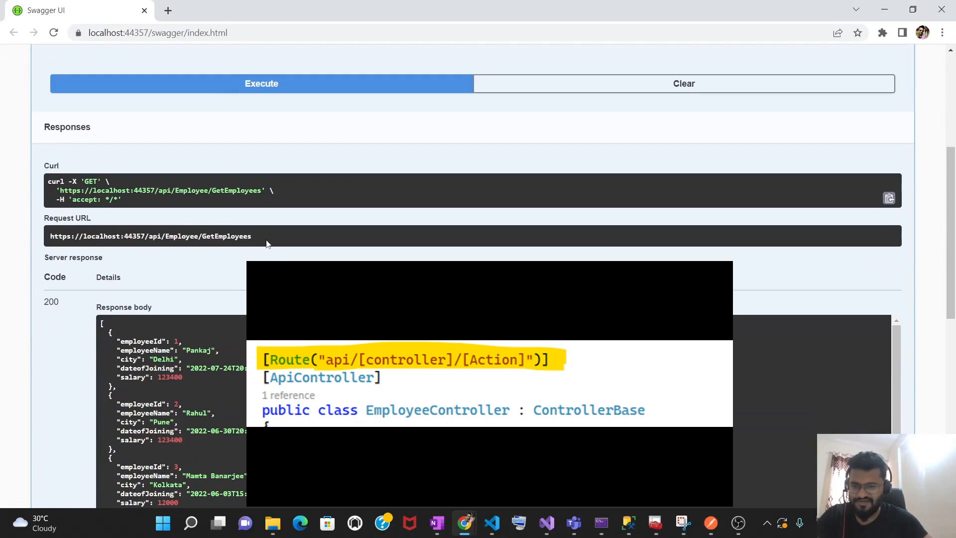
pyautogui.doubleClick(150, 236)
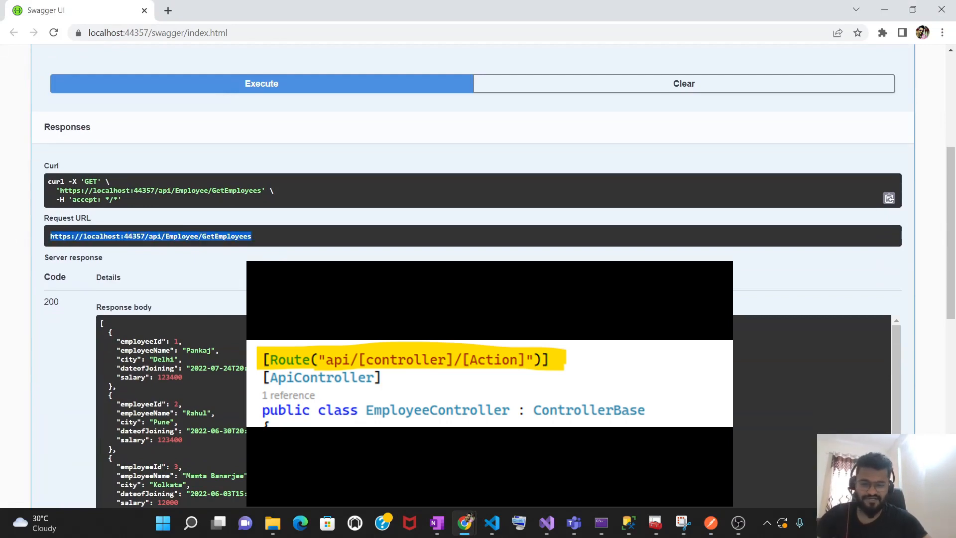
pyautogui.click(709, 523)
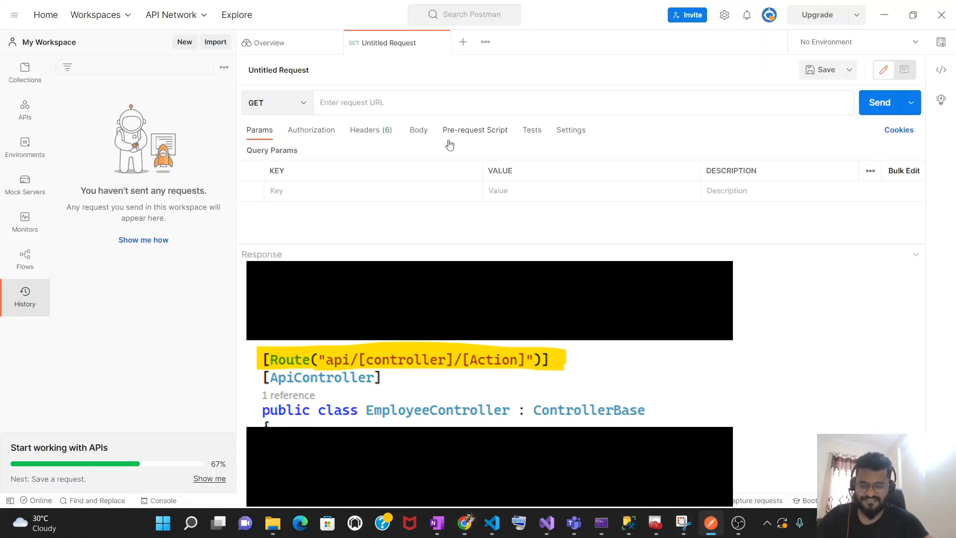
pyautogui.write('https://localhost:44357/api/Employee/GetEmployees')
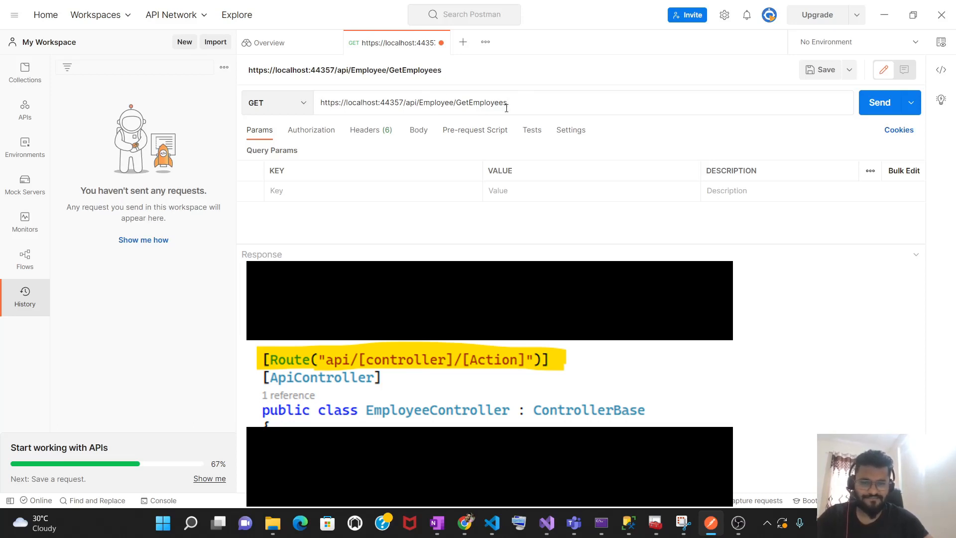
pyautogui.click(508, 102)
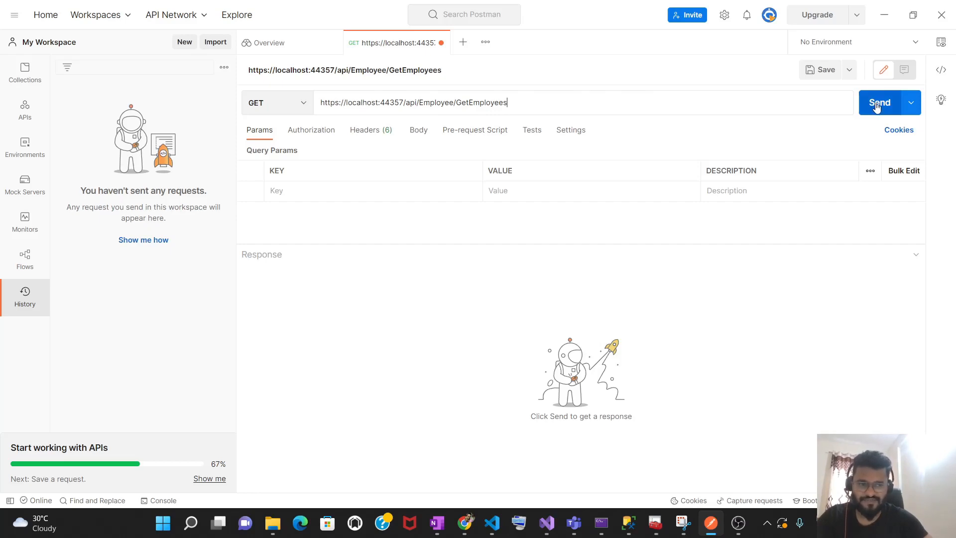
pyautogui.click(880, 102)
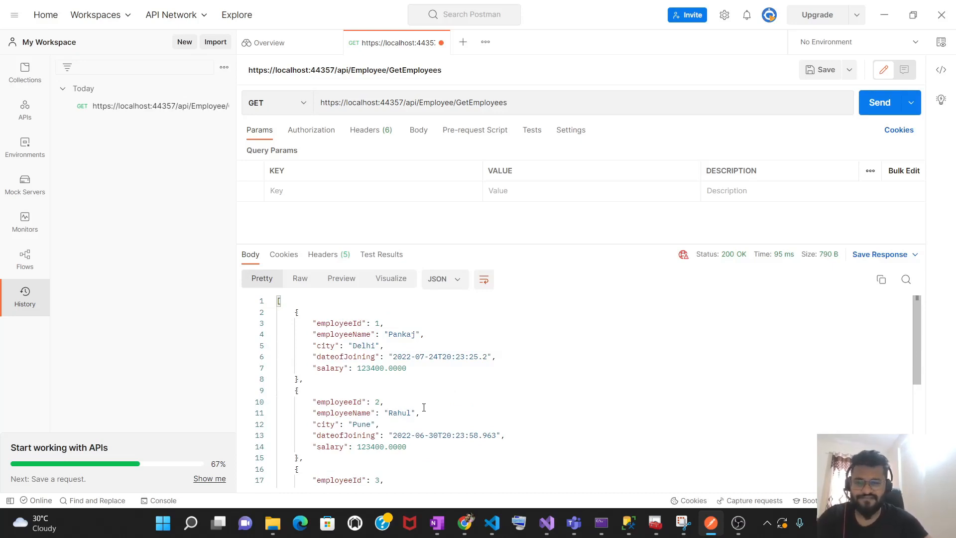
pyautogui.moveTo(343, 189)
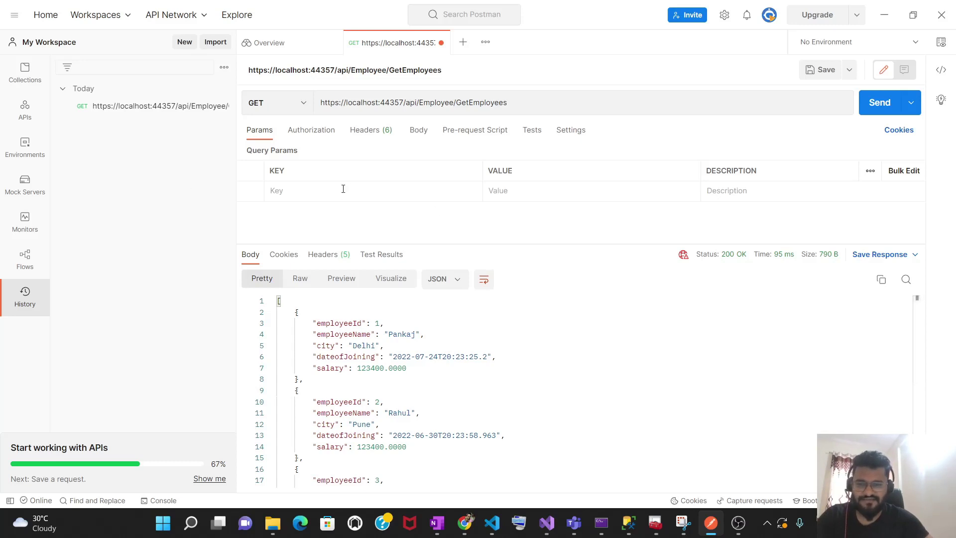
pyautogui.moveTo(327, 189)
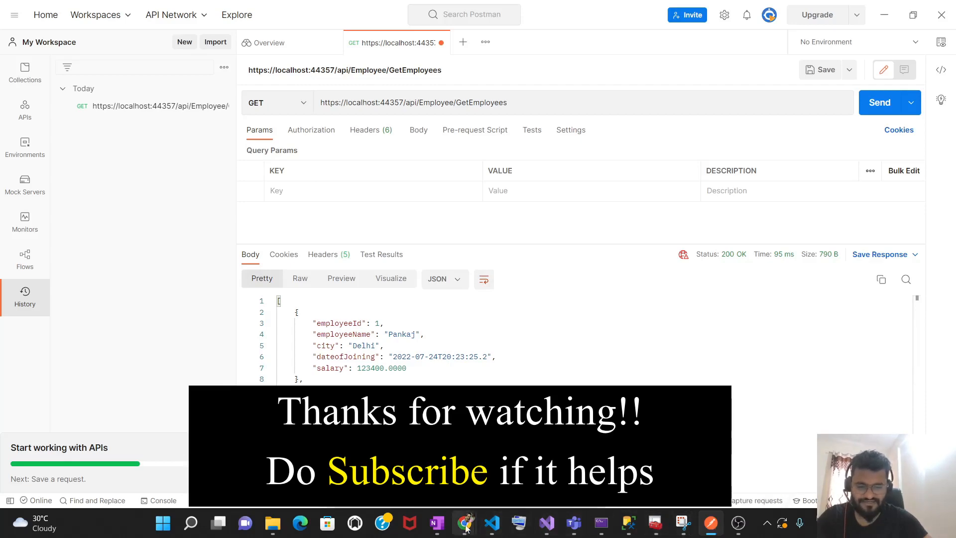
pyautogui.click(464, 522)
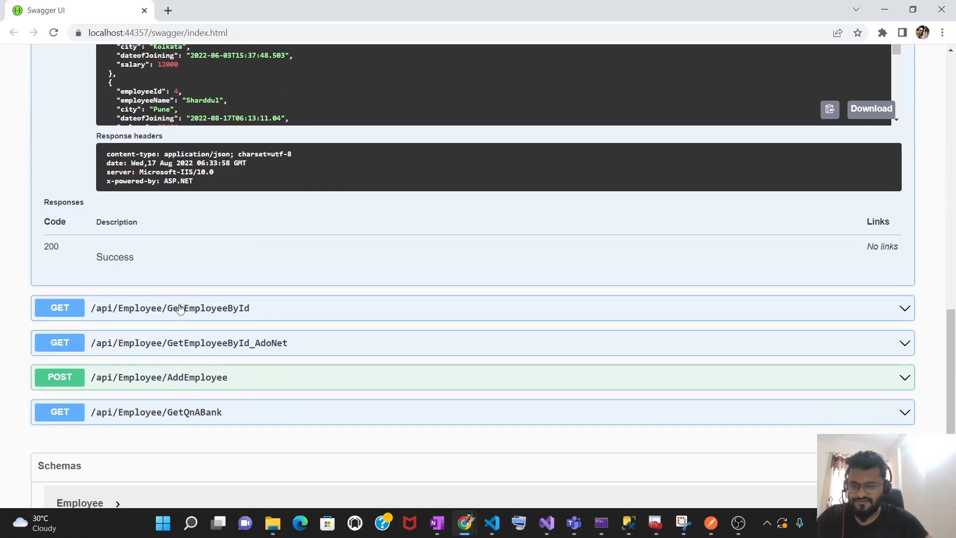
# Expand the GetEmployeeById row in Swagger to show its Id parameter
pyautogui.click(169, 308)
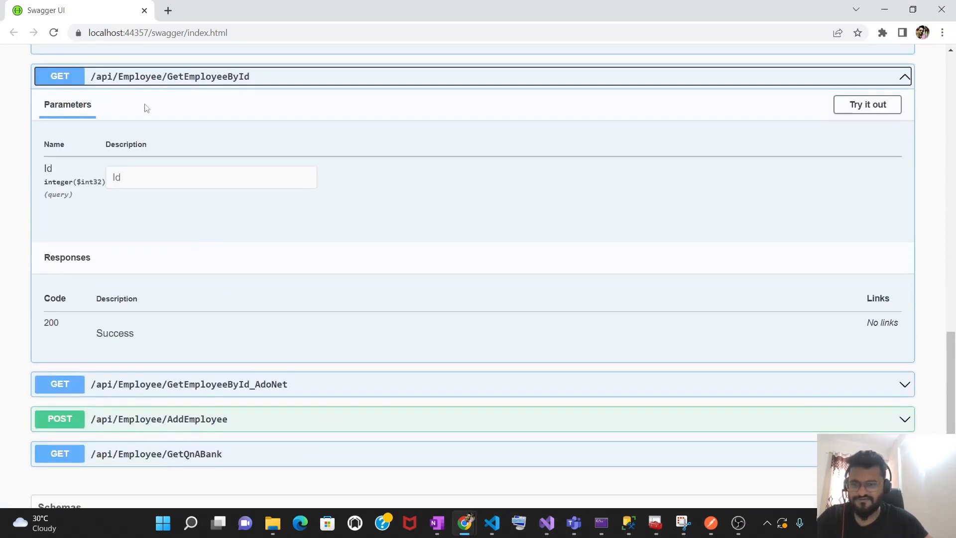
pyautogui.moveTo(222, 212)
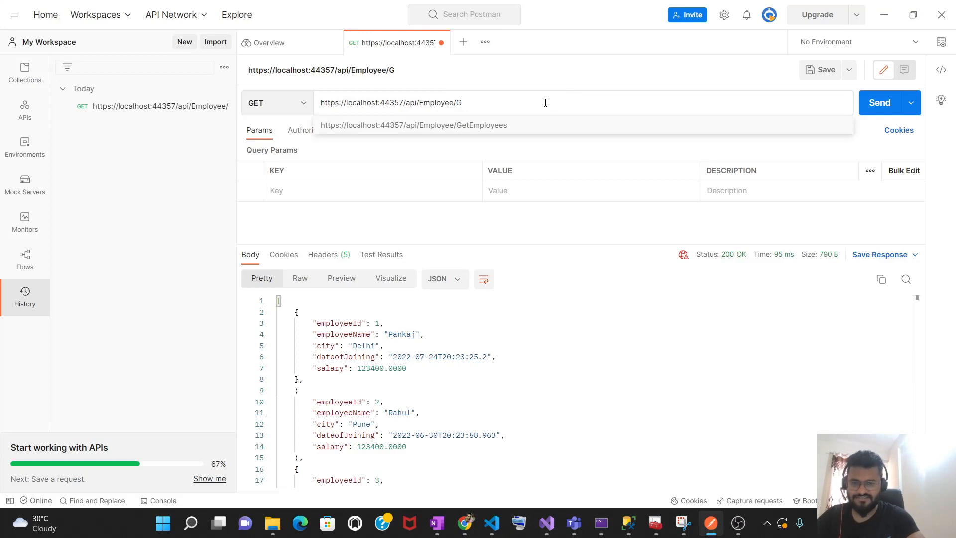
# Change the URL to GetEmployeeById and add the query parameter Id = 4
pyautogui.write('etEmplo')
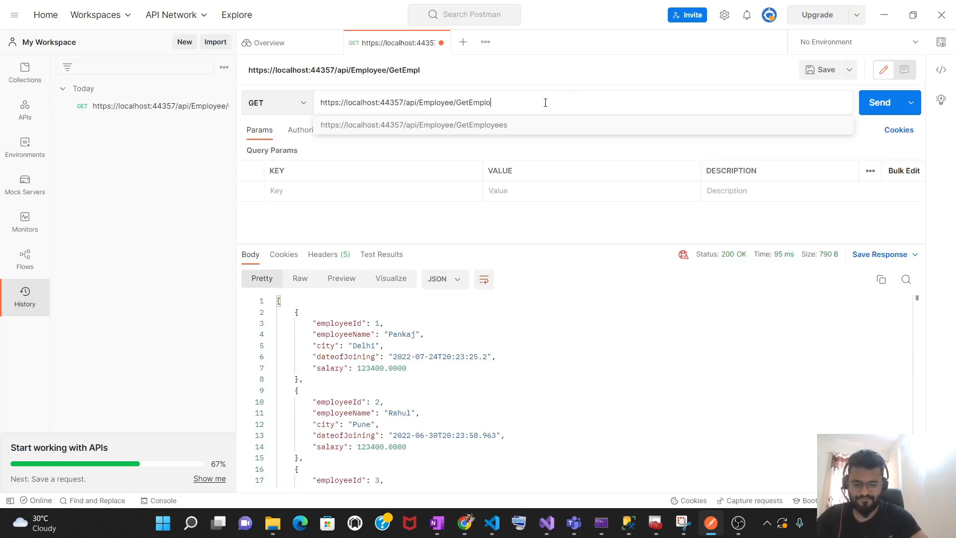
pyautogui.write('yeeById')
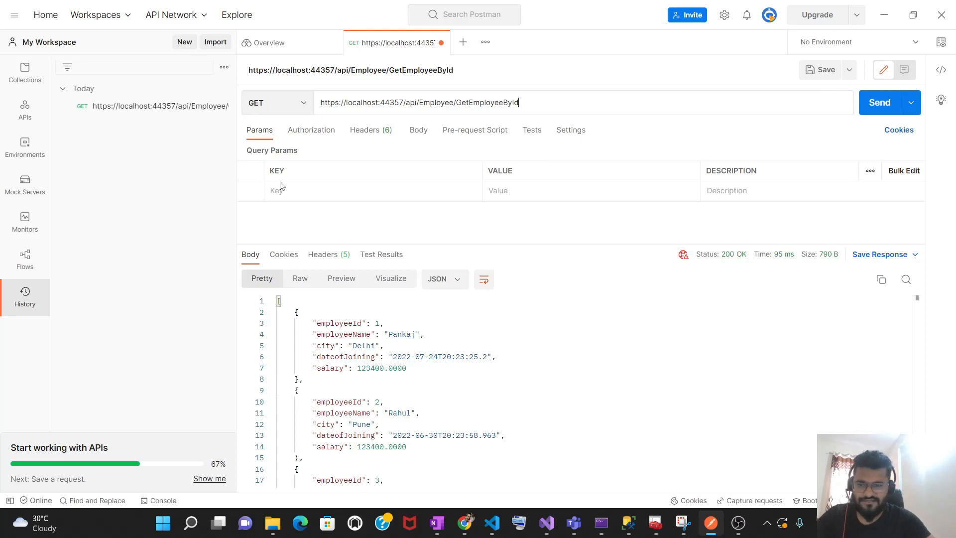
pyautogui.click(278, 191)
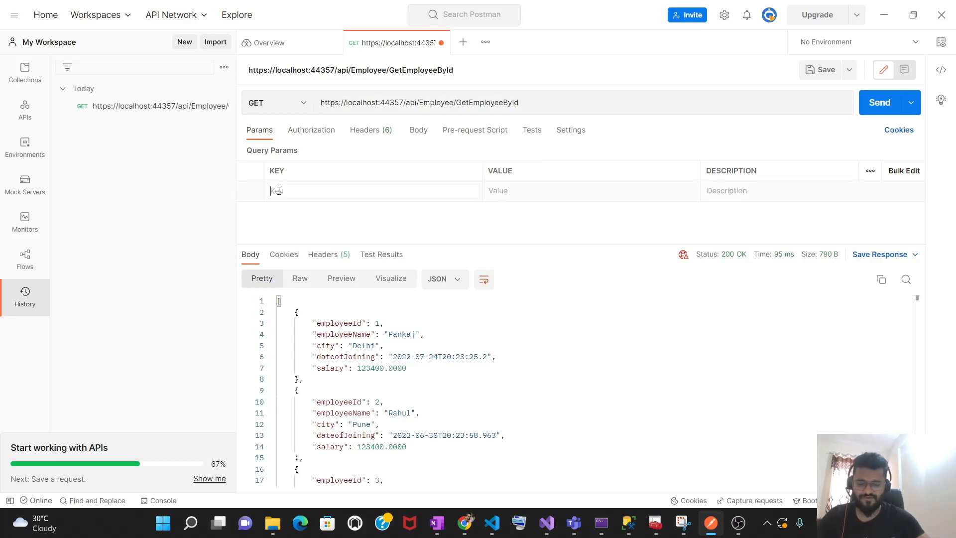
pyautogui.write('Id')
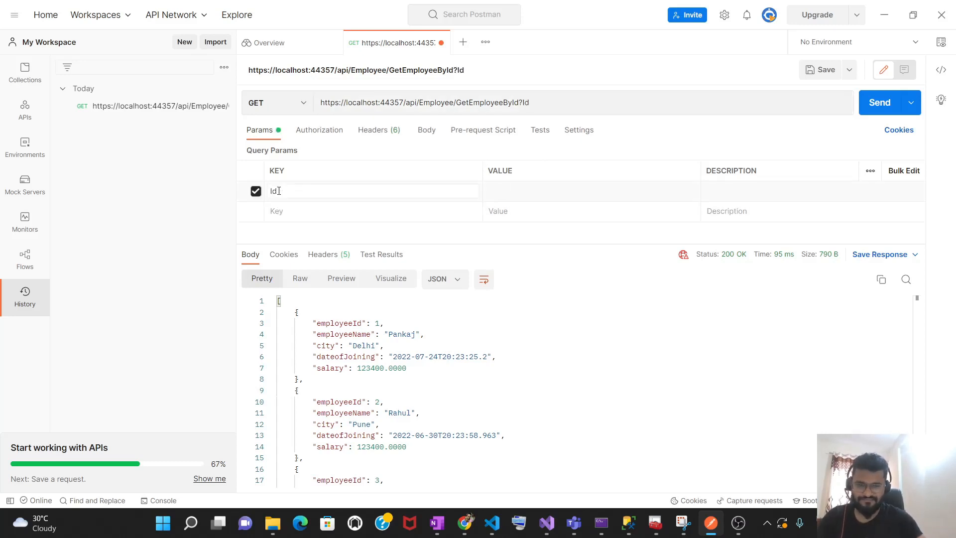
pyautogui.click(511, 190)
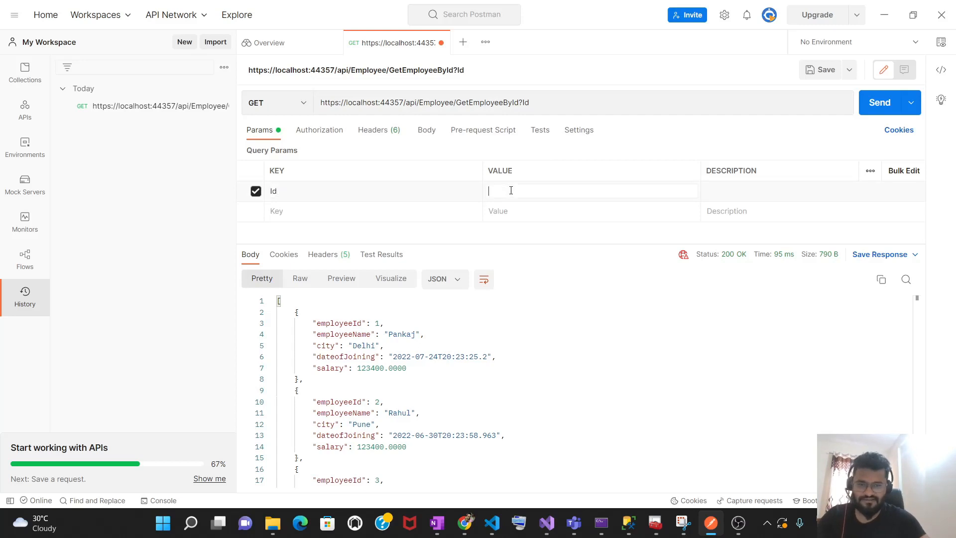
pyautogui.scroll(-3)
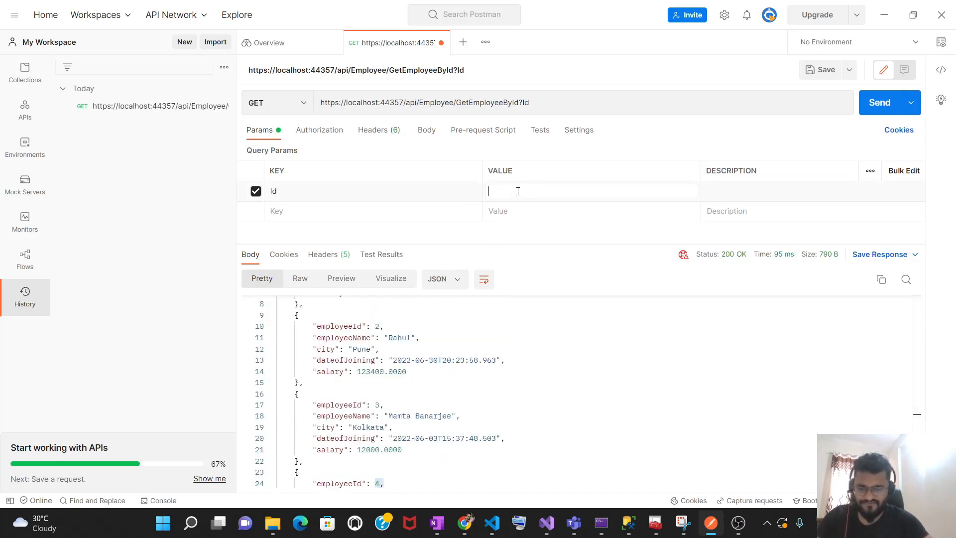
pyautogui.write('4')
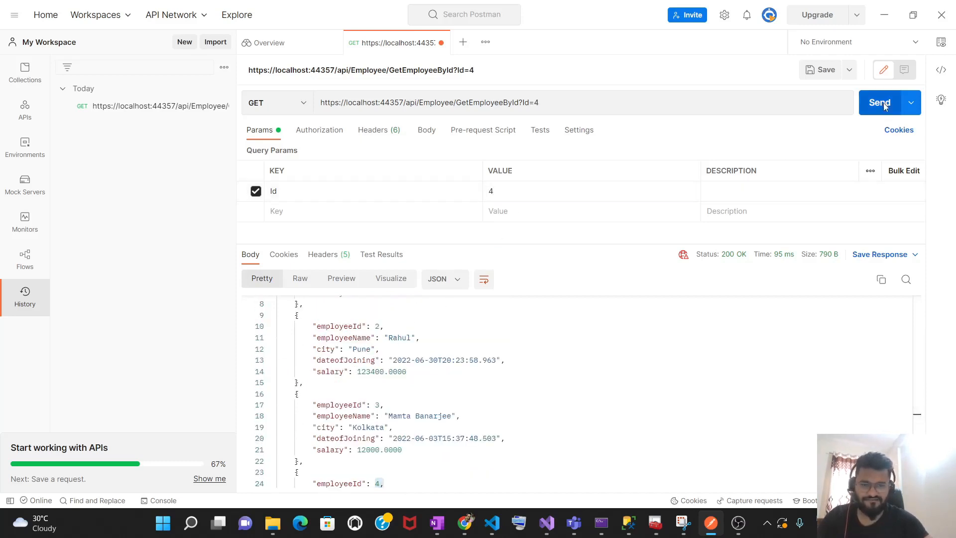
# Send the GetEmployeeById request and review the returned Sharddul record
pyautogui.click(880, 103)
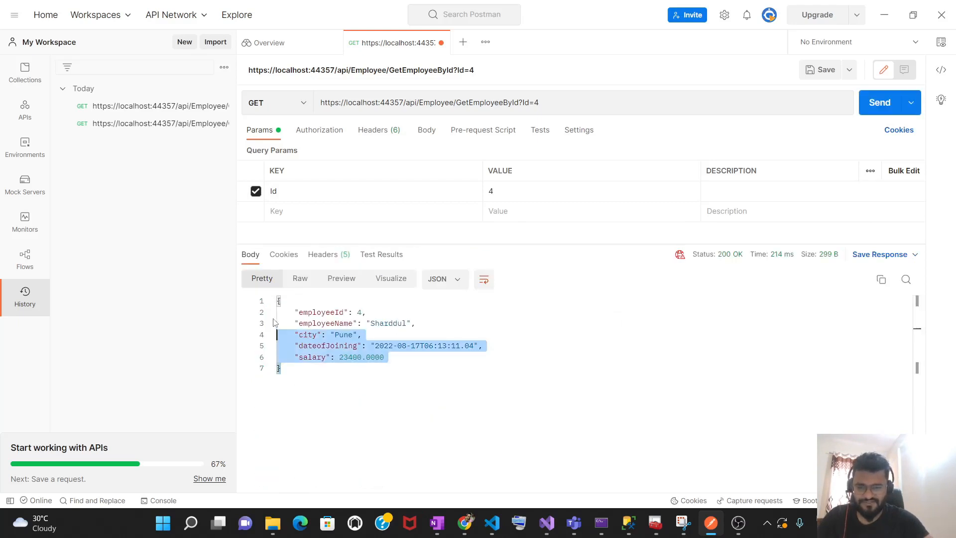
pyautogui.click(358, 313)
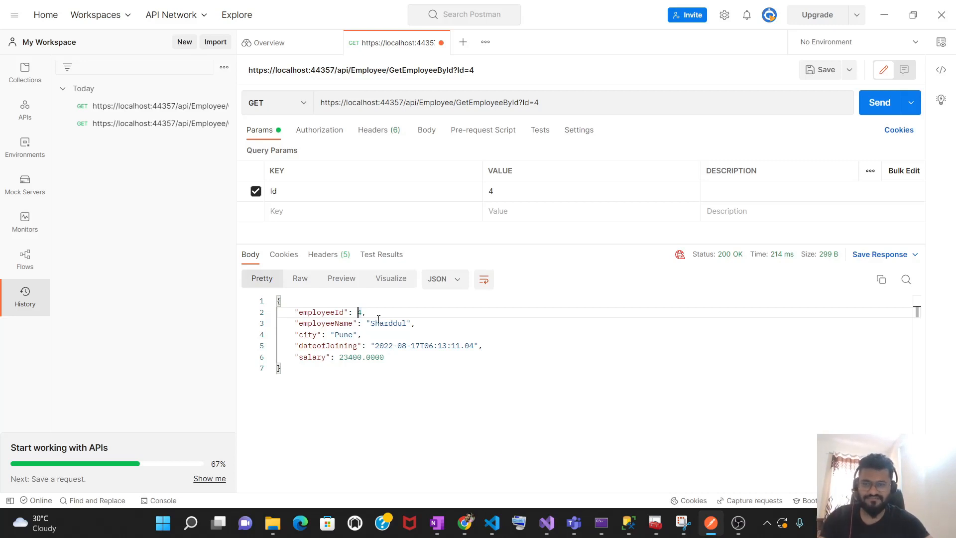
pyautogui.moveTo(359, 384)
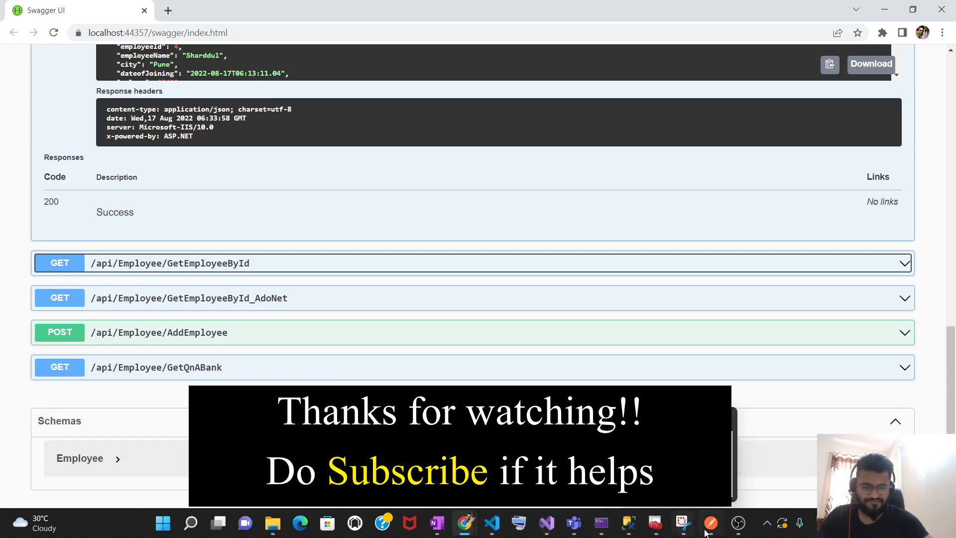
# Compare Swagger's matching Sharddul result, then switch back to Postman
pyautogui.click(707, 521)
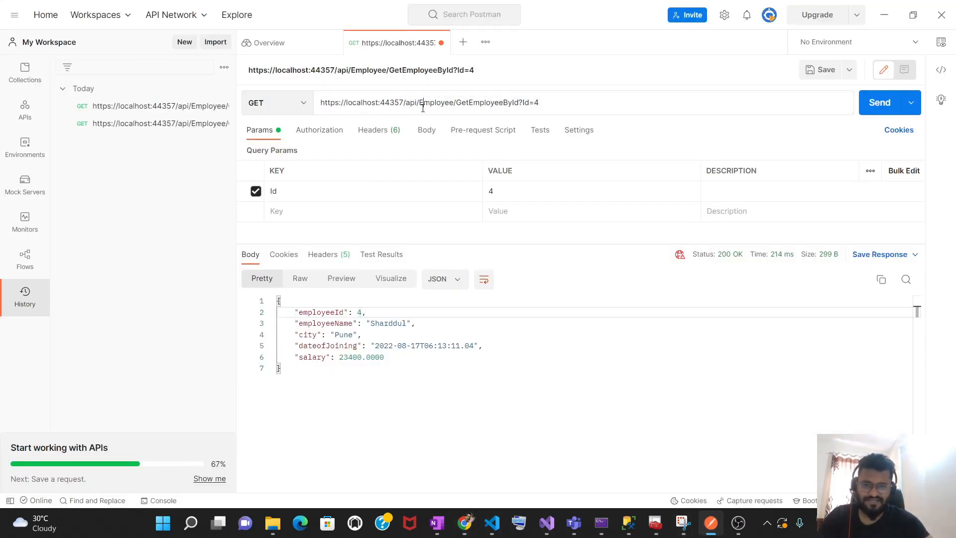
# Retarget the request URL to AddEmployee and set the method to POST
pyautogui.doubleClick(487, 103)
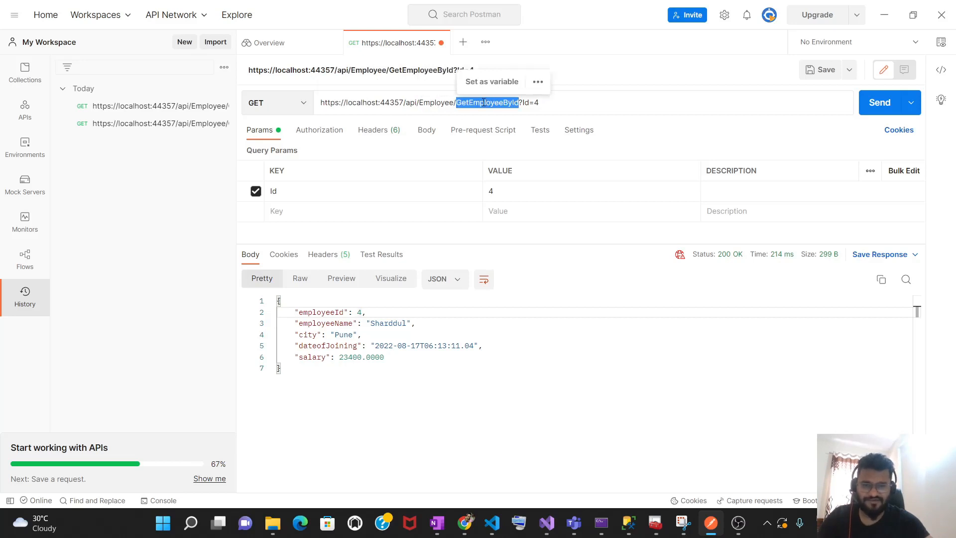
pyautogui.click(455, 103)
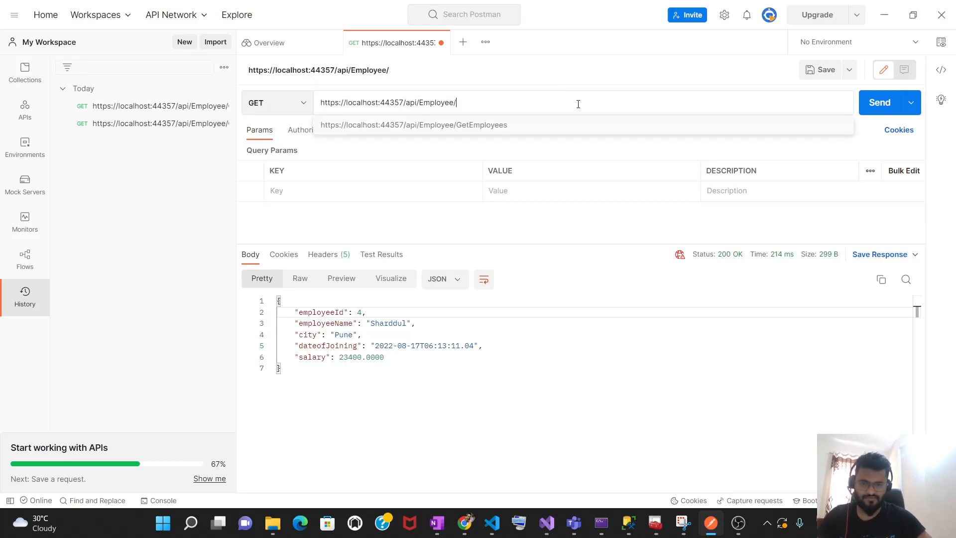
pyautogui.write('AddEmploy')
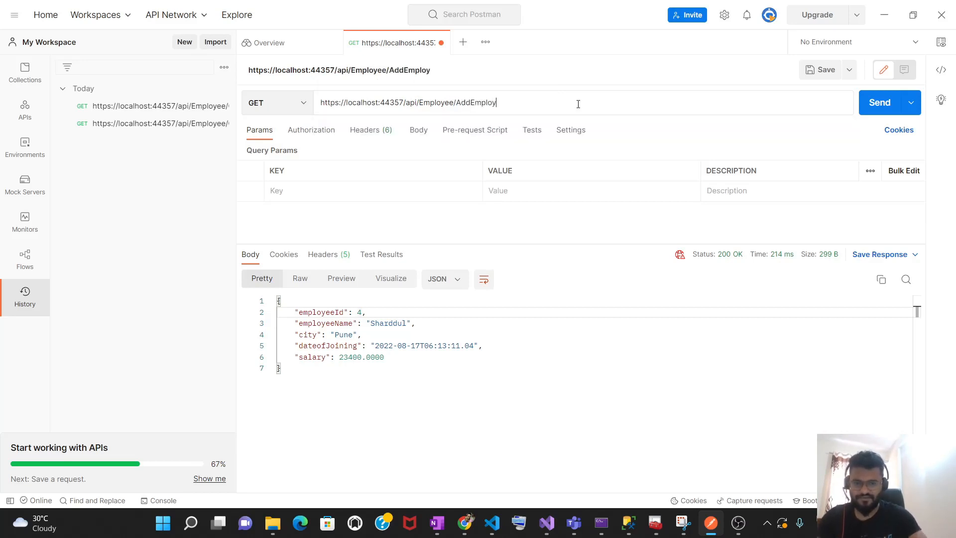
pyautogui.click(276, 102)
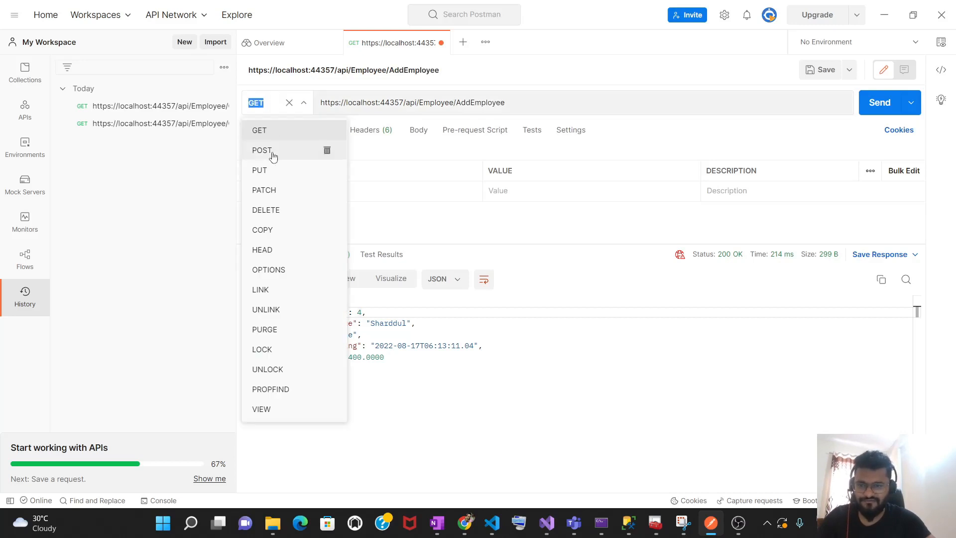
pyautogui.click(261, 150)
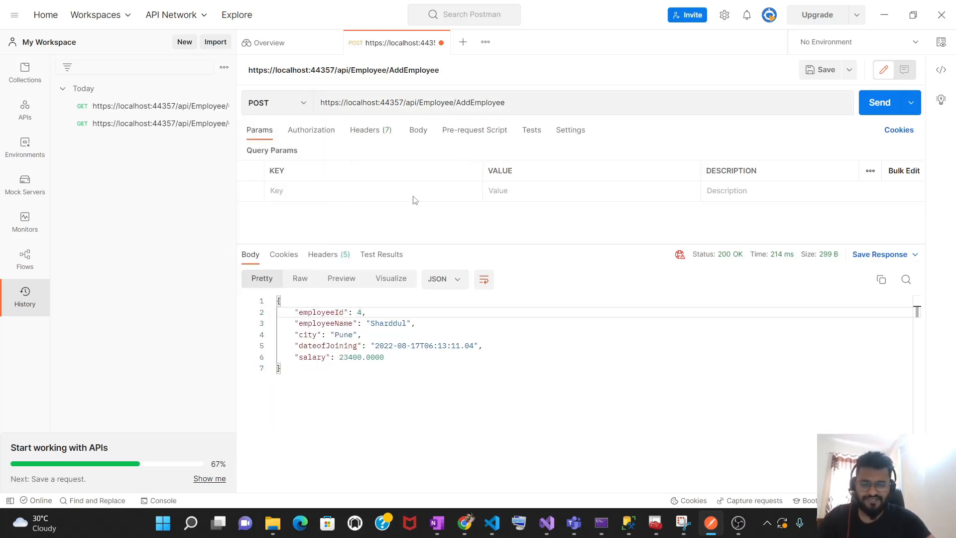
pyautogui.moveTo(324, 208)
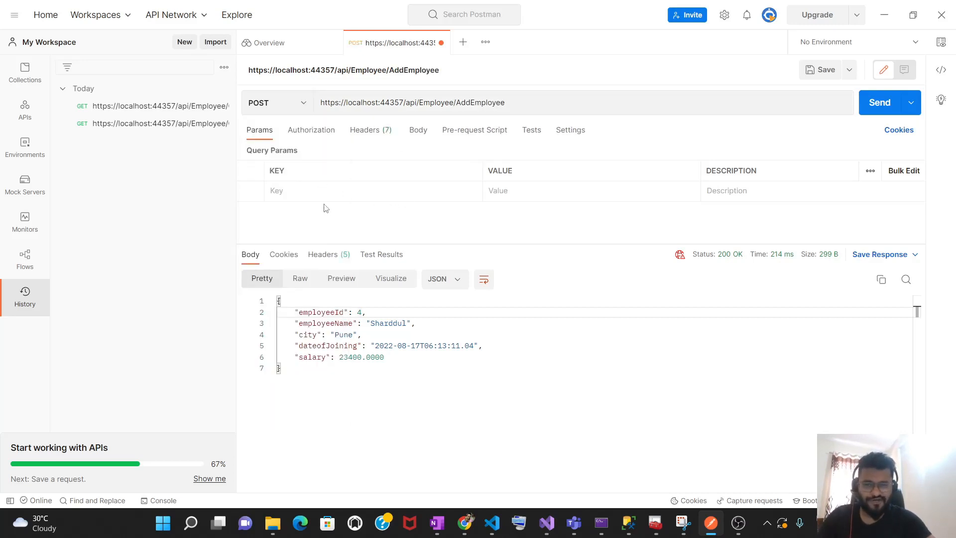
pyautogui.moveTo(414, 135)
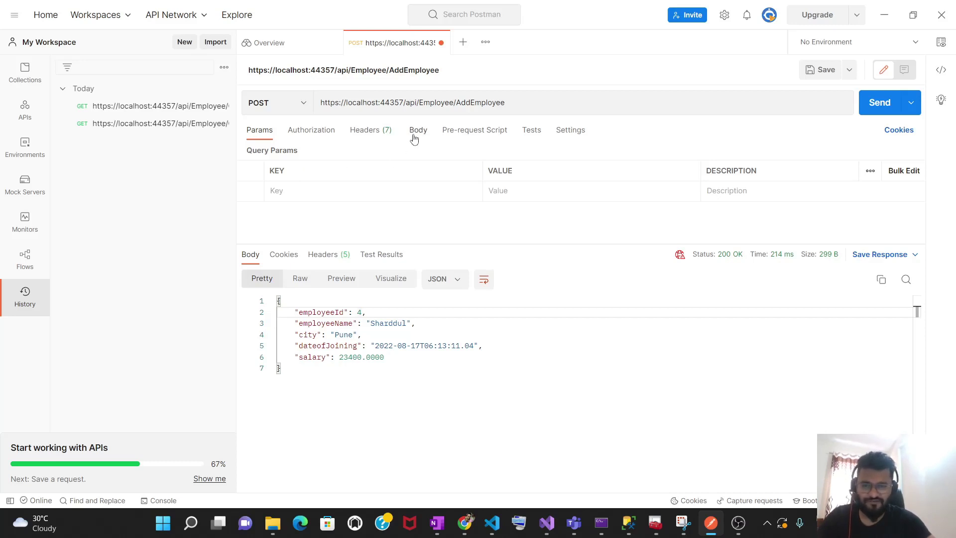
# Set the AddEmployee request body to raw with the JSON format
pyautogui.click(418, 130)
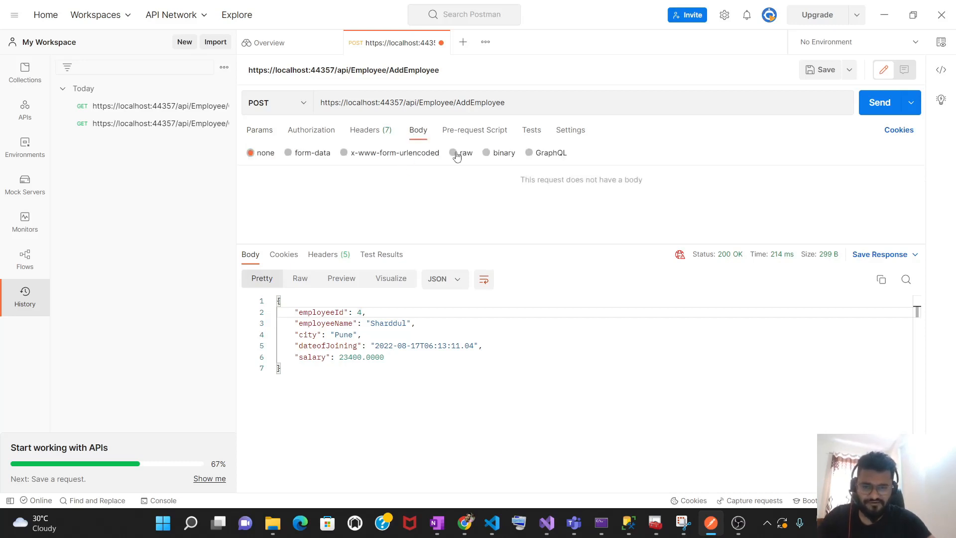
pyautogui.click(452, 152)
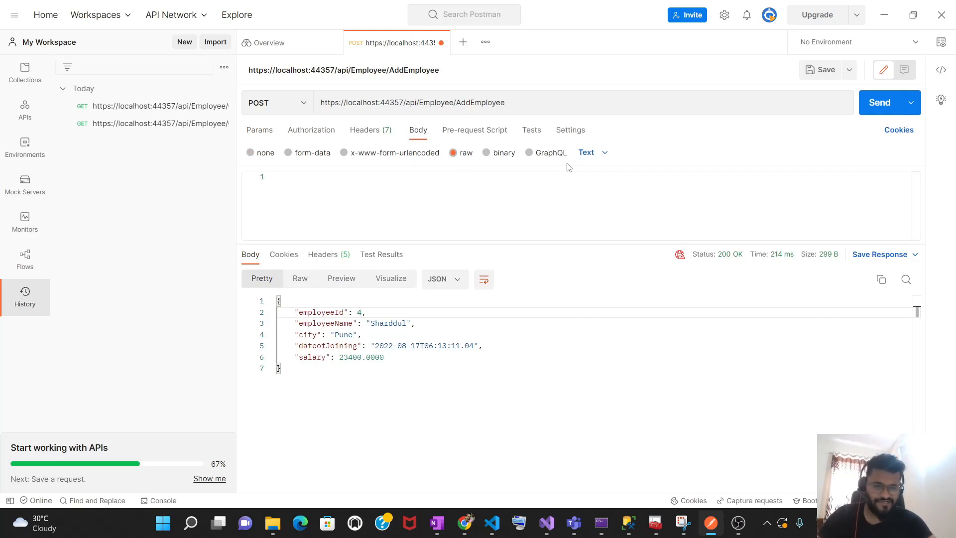
pyautogui.moveTo(407, 261)
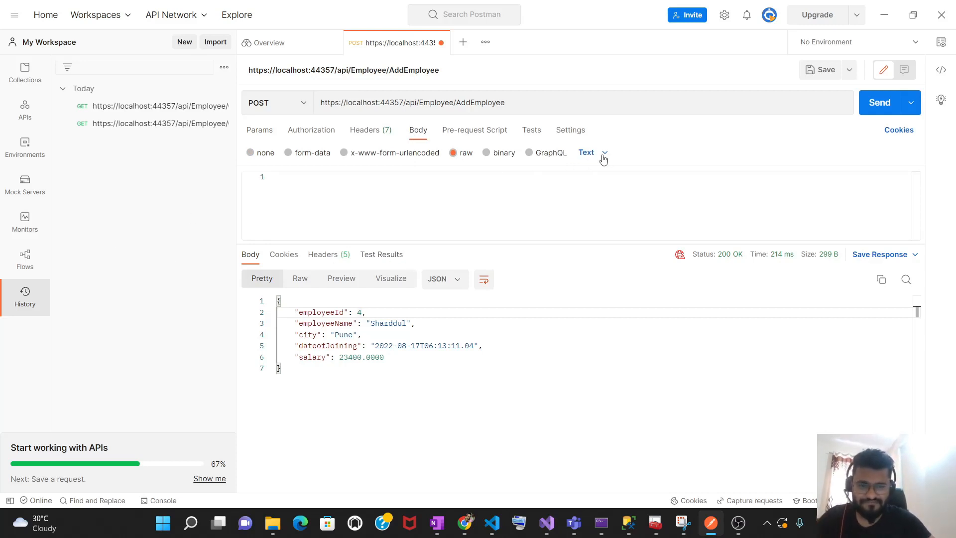
pyautogui.click(604, 153)
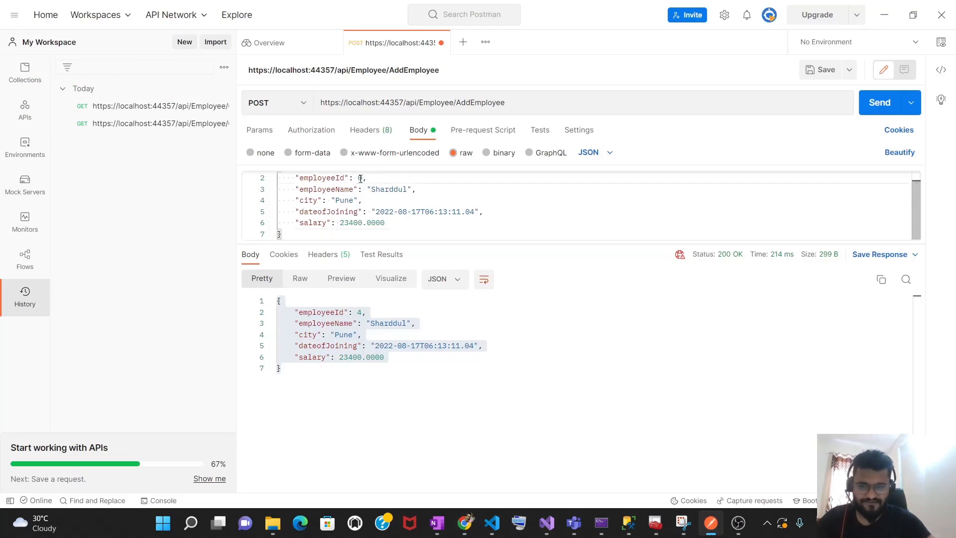
# Edit the employee JSON to name Sharath, city Kanpur and salary 56789
pyautogui.doubleClick(389, 189)
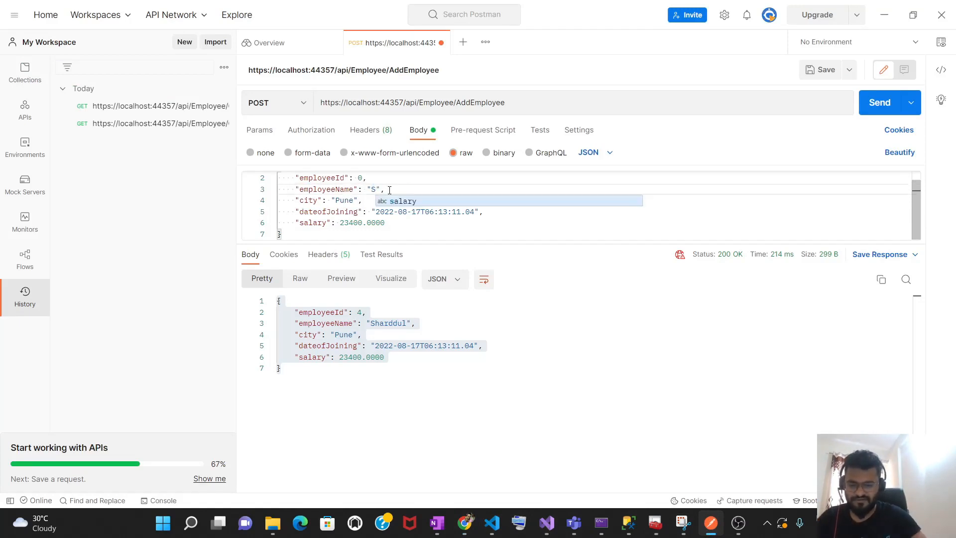
pyautogui.write('harath')
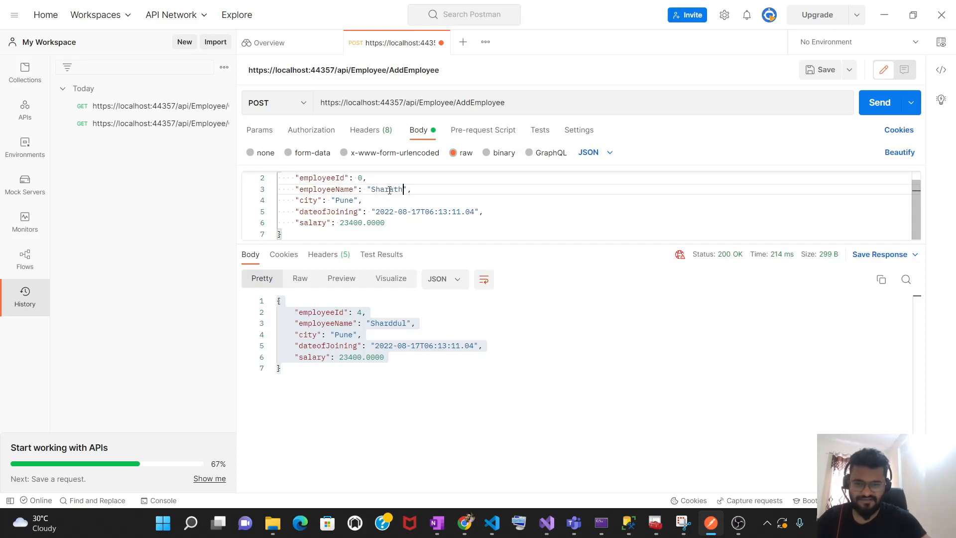
pyautogui.doubleClick(345, 200)
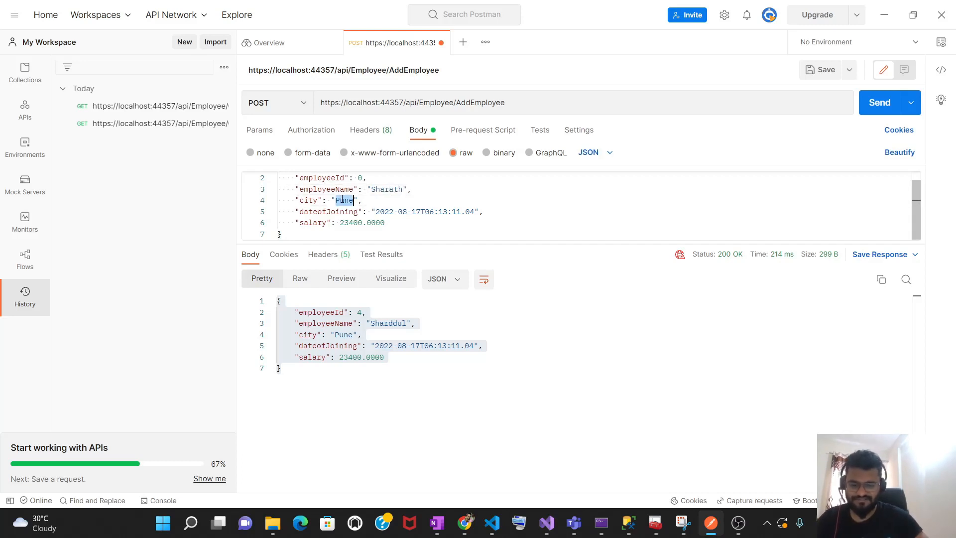
pyautogui.write('Kanpur')
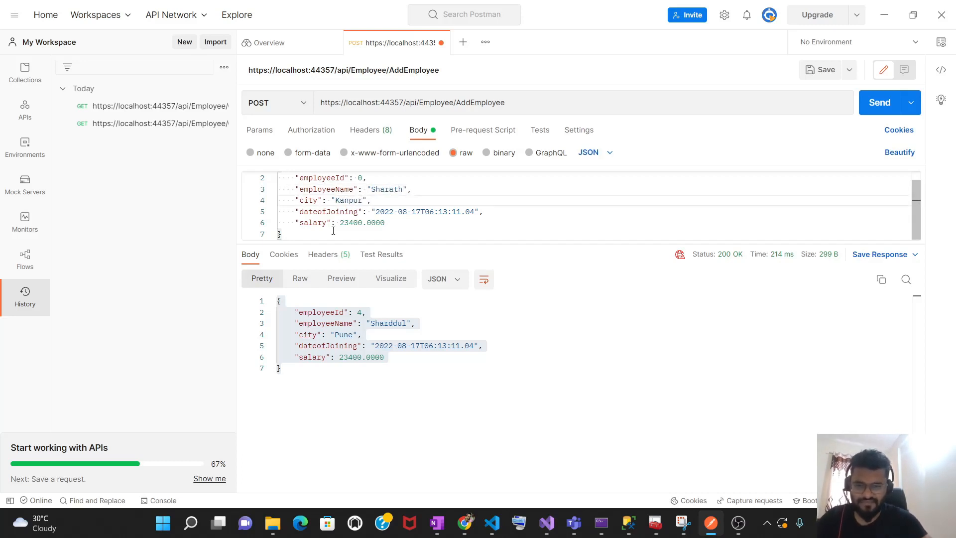
pyautogui.doubleClick(350, 223)
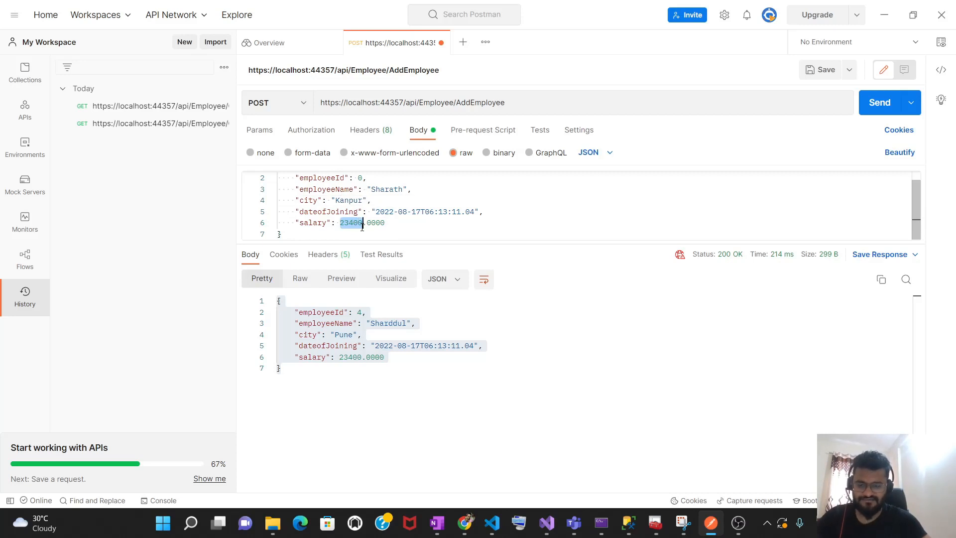
pyautogui.write('56789')
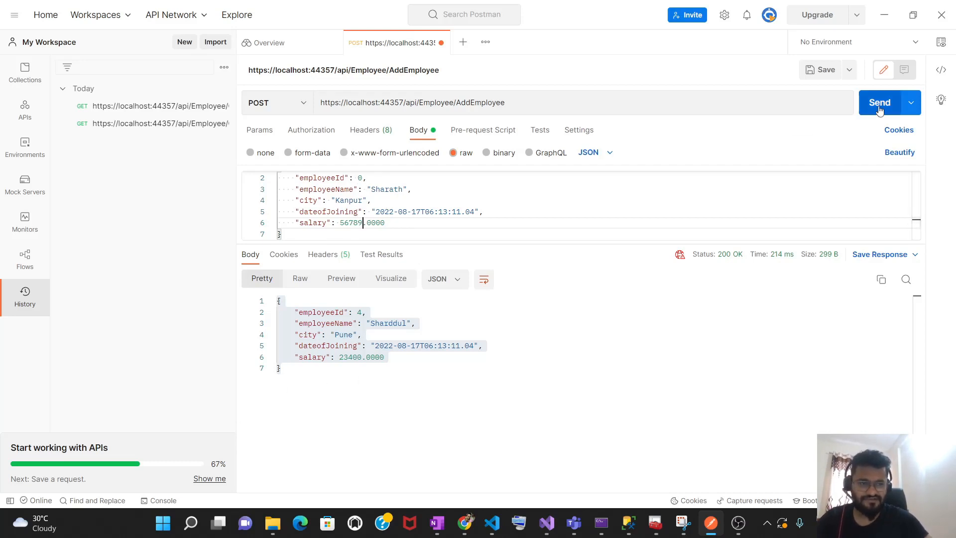
# Send the AddEmployee POST and check that Sharath comes back as employeeId 6
pyautogui.click(880, 103)
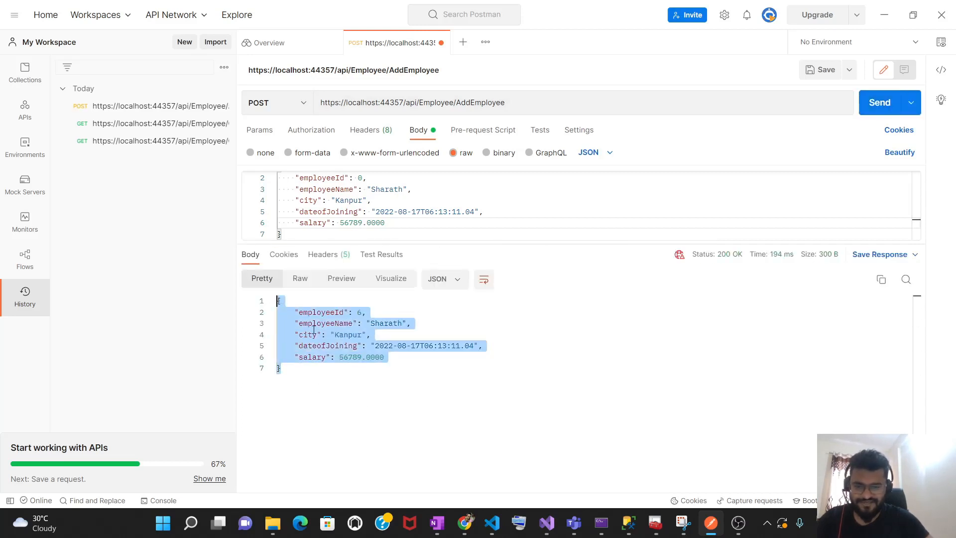
pyautogui.doubleClick(386, 323)
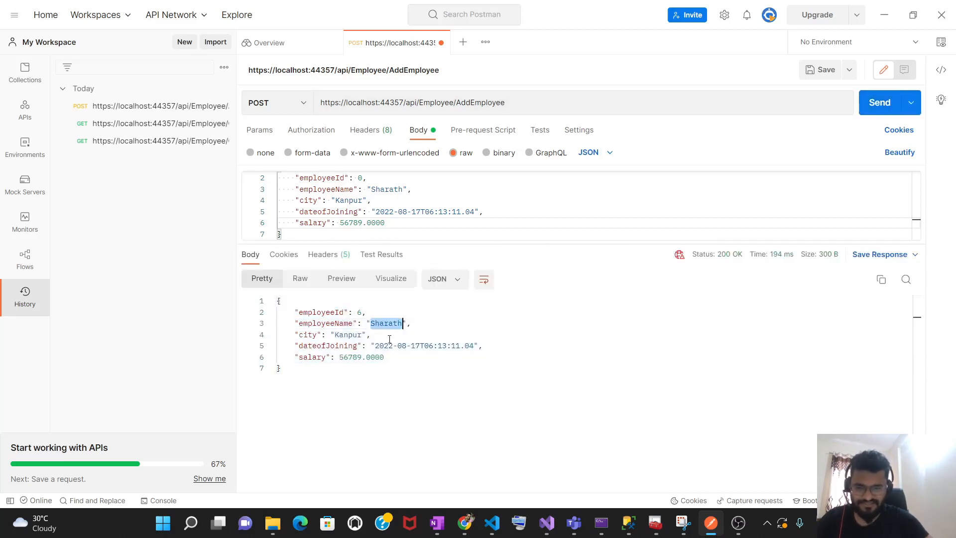
pyautogui.click(304, 368)
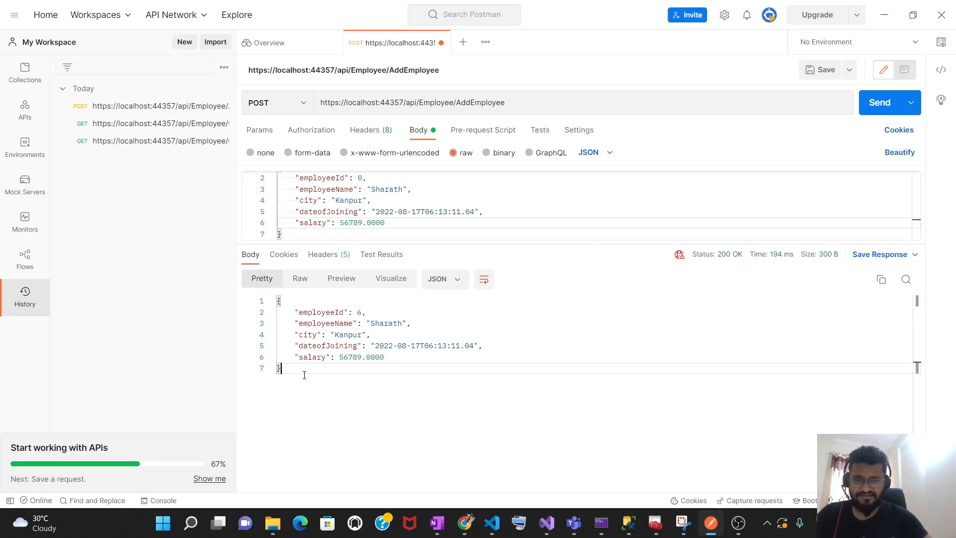
pyautogui.moveTo(277, 388)
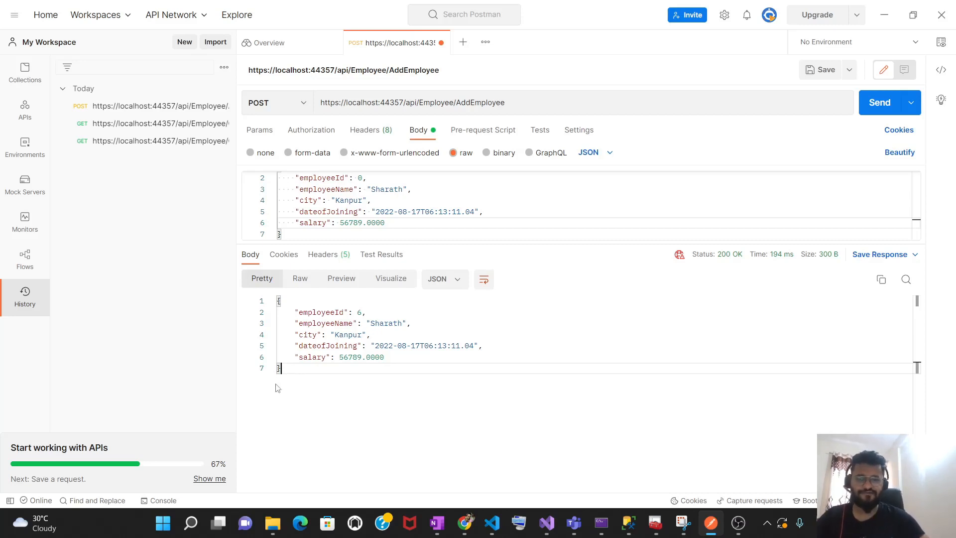
pyautogui.moveTo(568, 112)
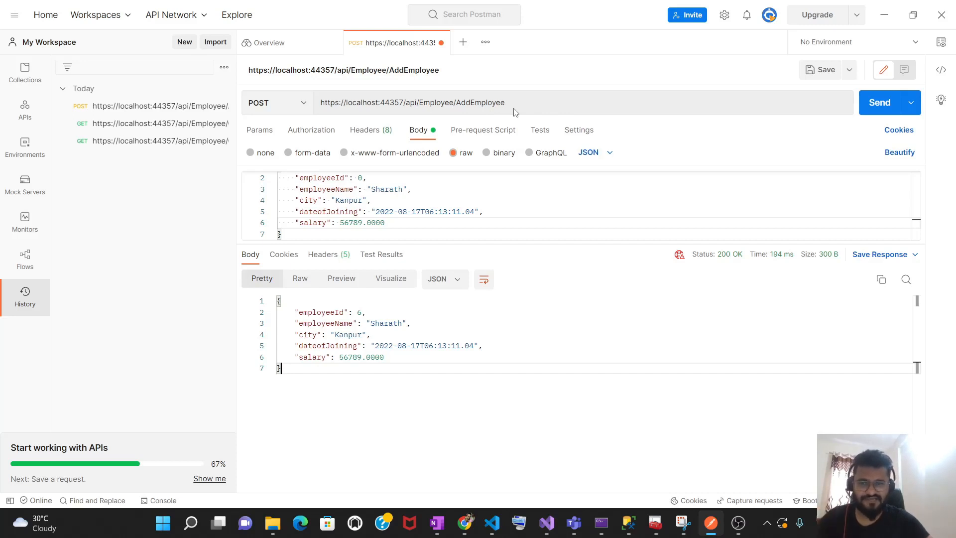
pyautogui.moveTo(118, 141)
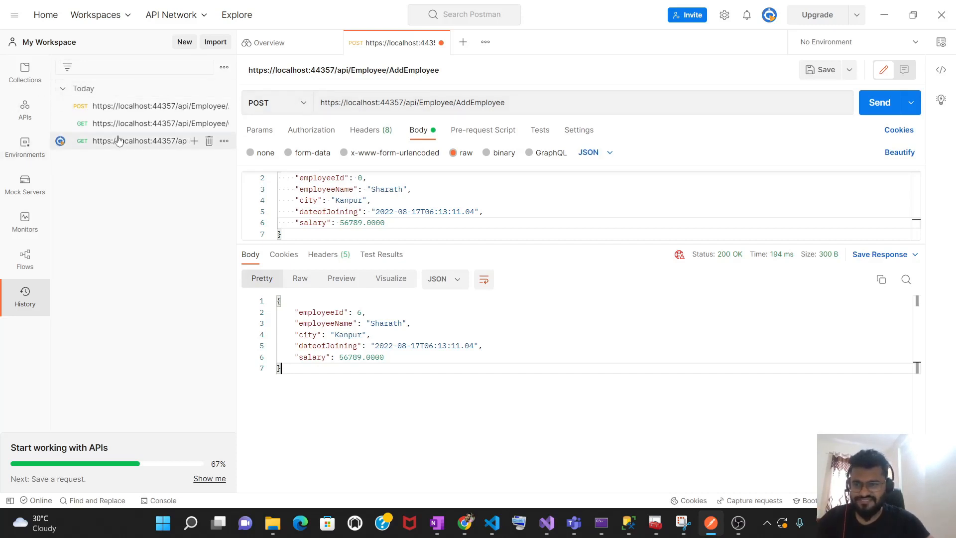
pyautogui.moveTo(155, 147)
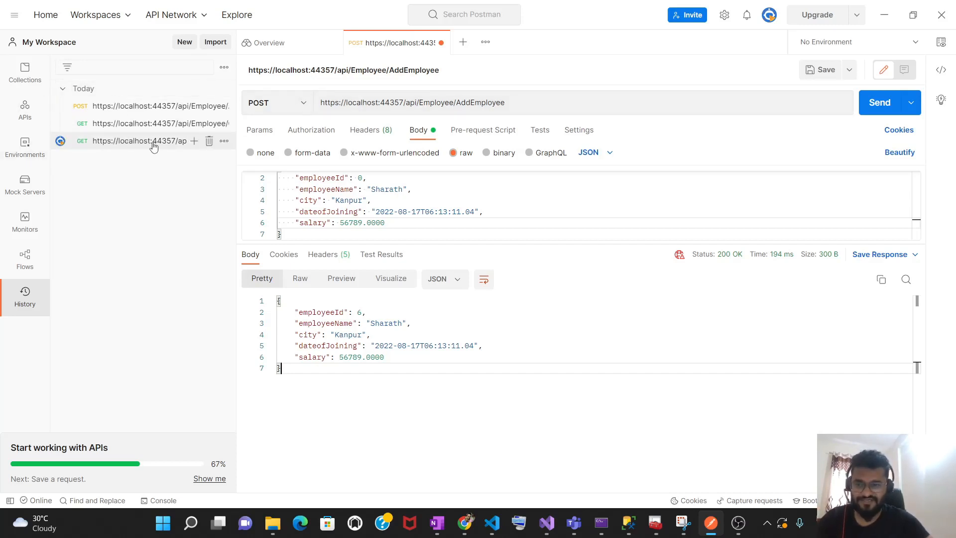
# Re-send GetEmployees from History and scroll the full employee list
pyautogui.click(138, 141)
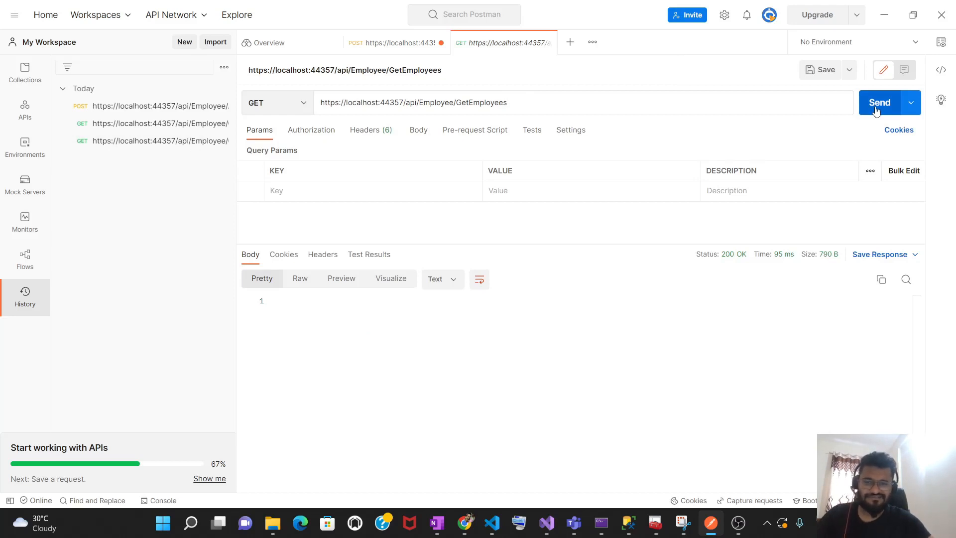
pyautogui.click(880, 103)
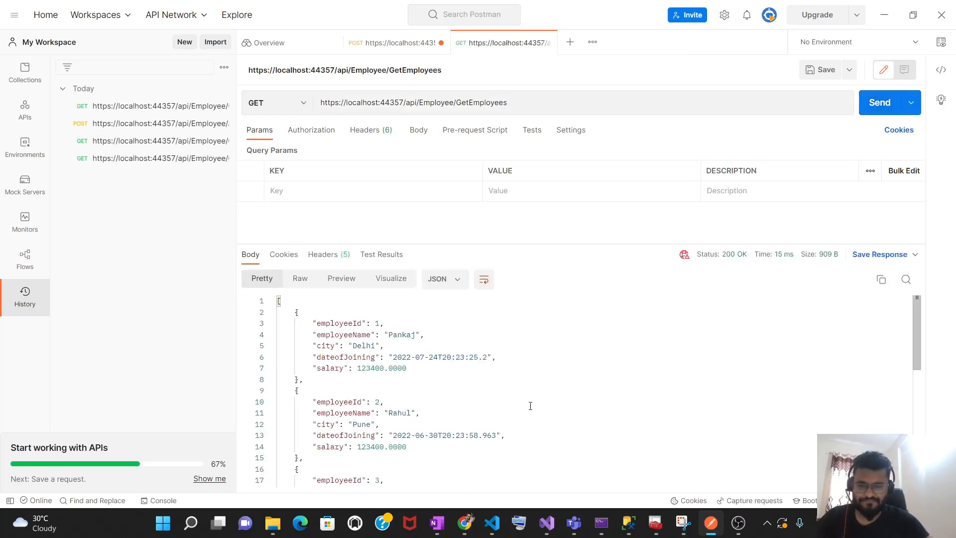
pyautogui.scroll(-3)
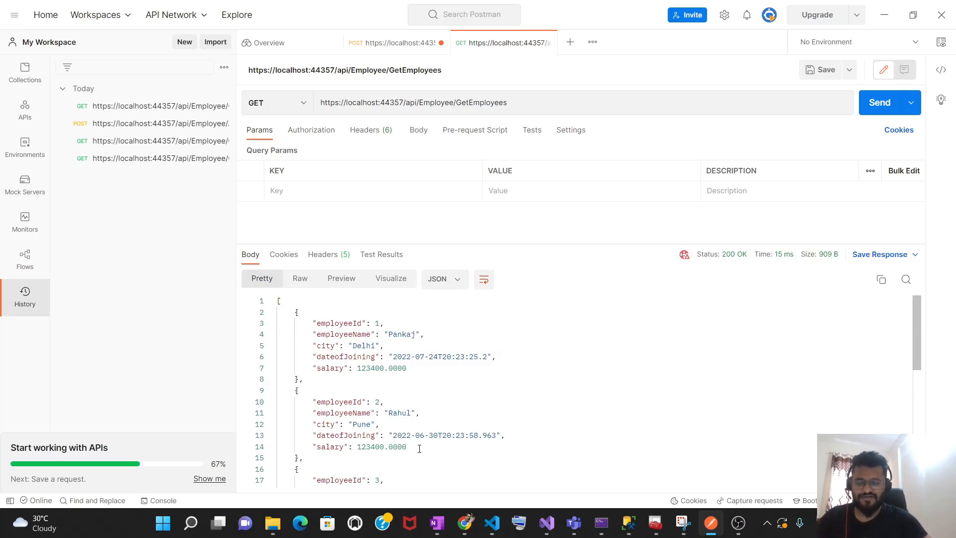
pyautogui.moveTo(414, 432)
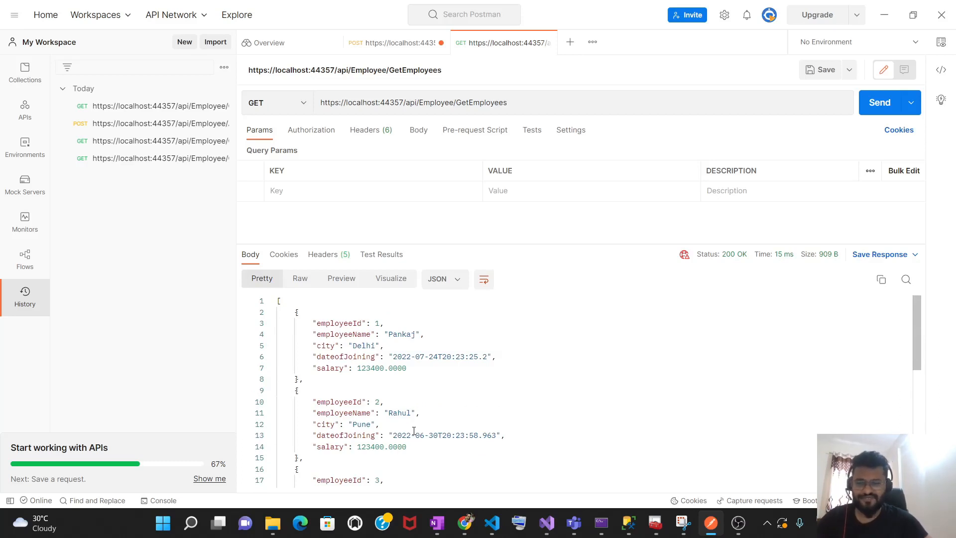